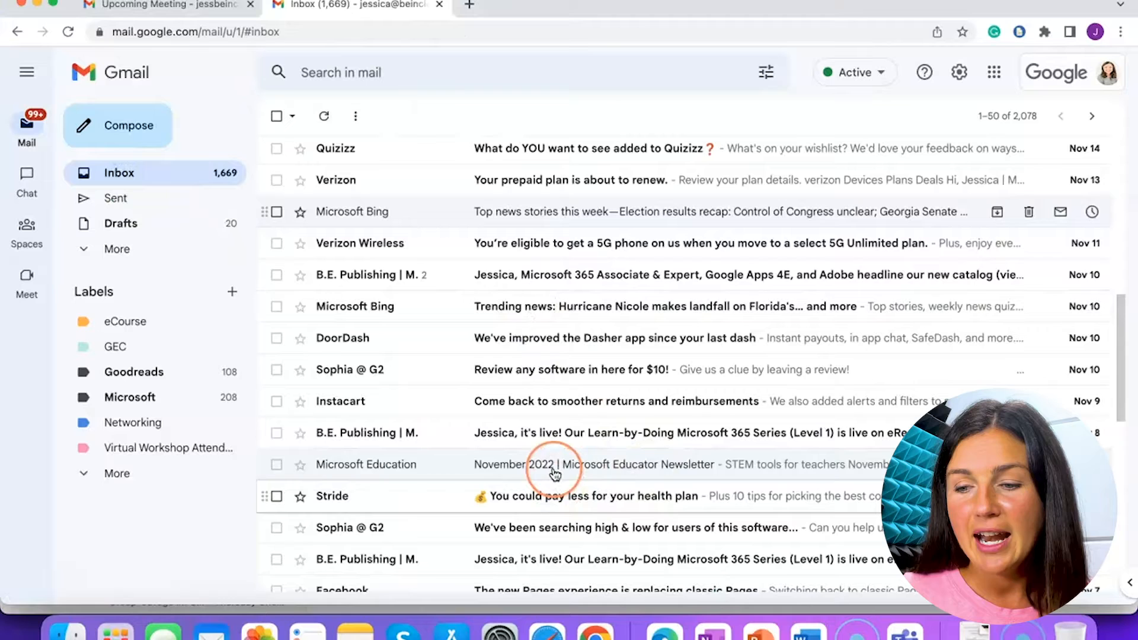
# Step: Open the November 2022 Microsoft Educator Newsletter and scroll through it to the end and back up
pyautogui.click(551, 465)
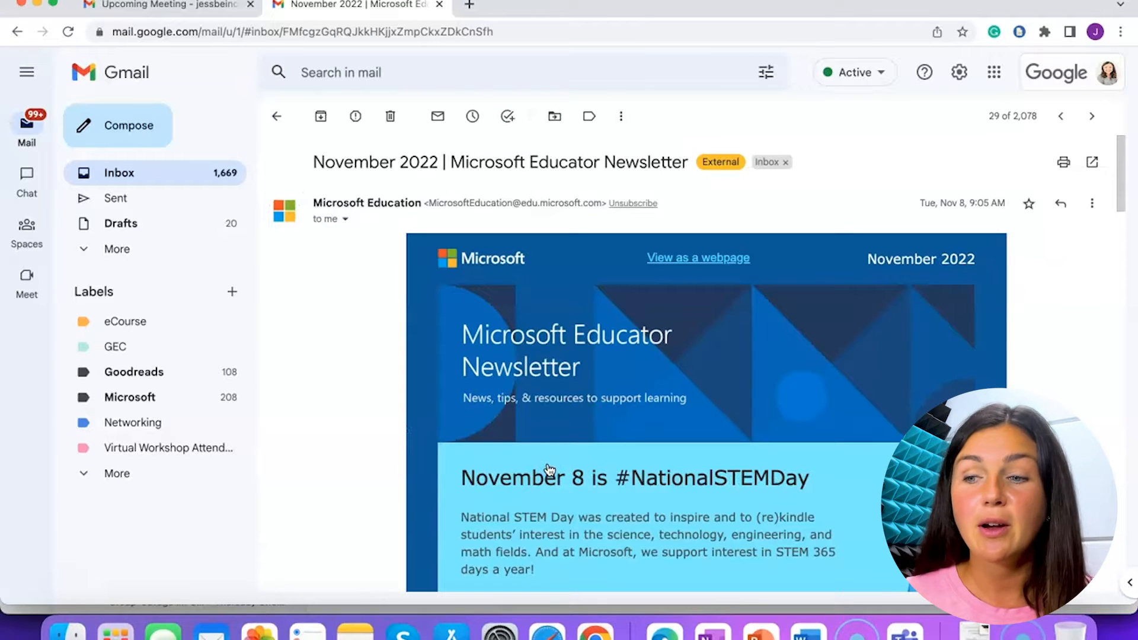
pyautogui.scroll(-3)
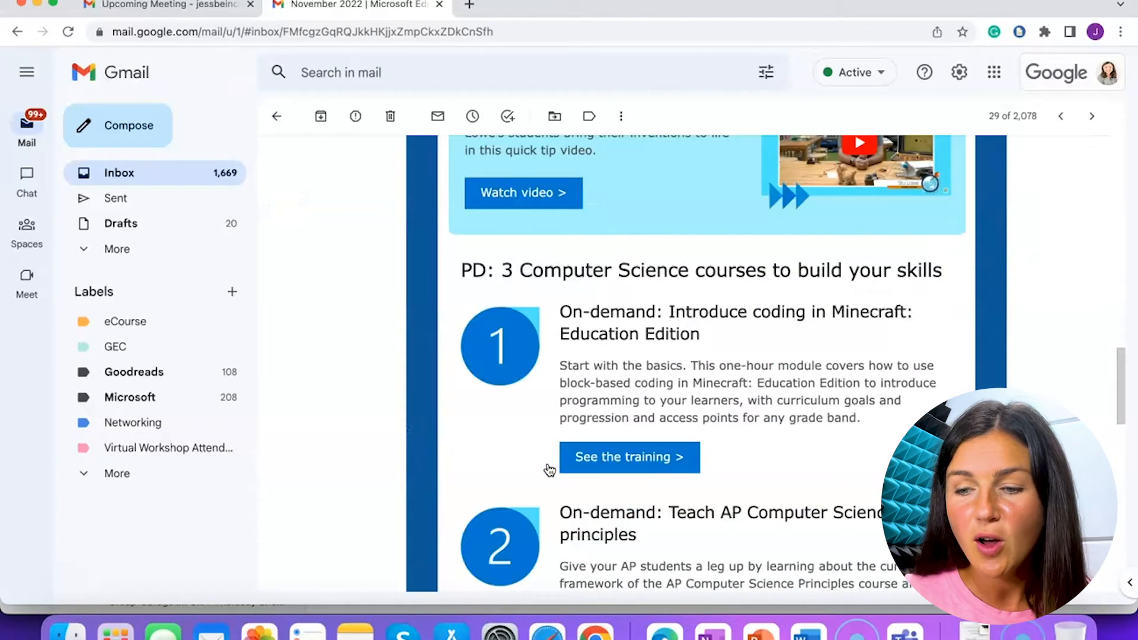
pyautogui.scroll(-3)
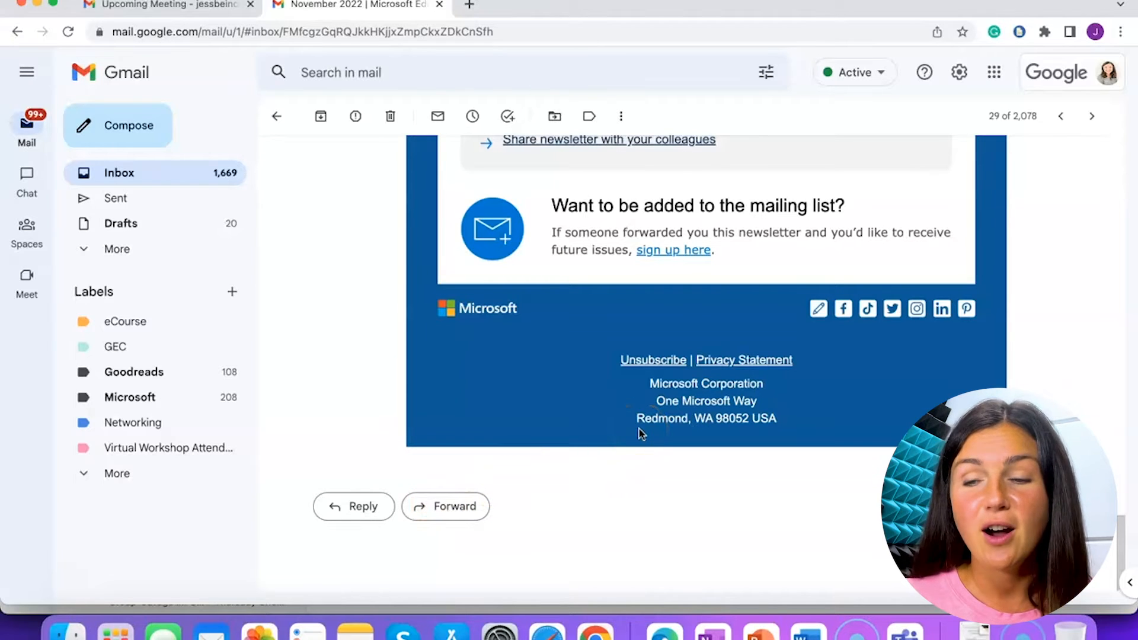
pyautogui.scroll(3)
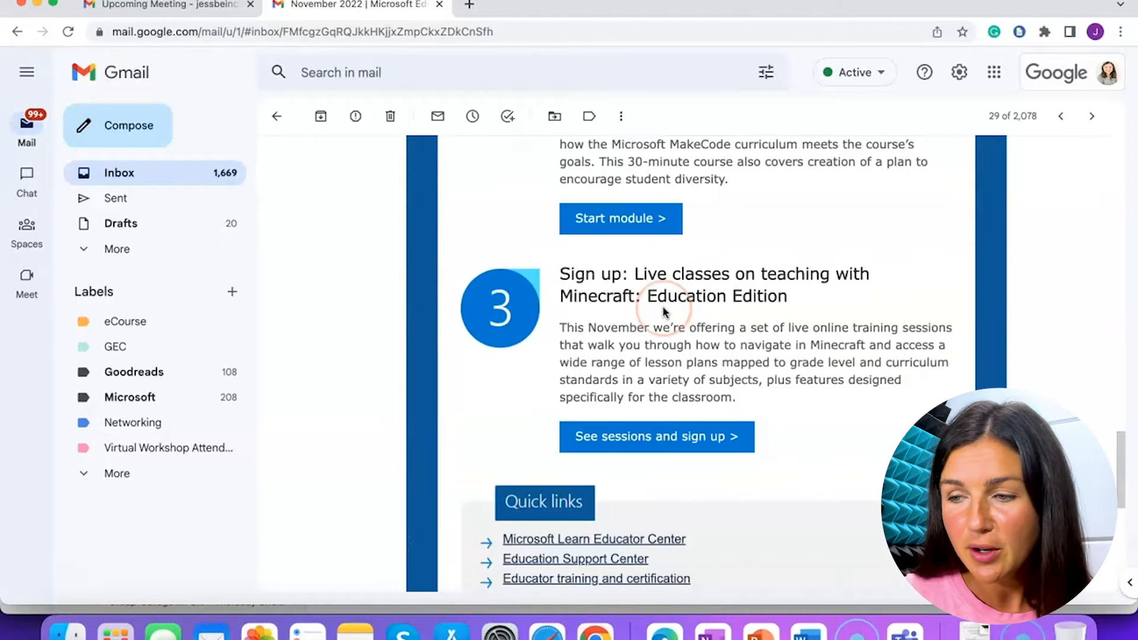
pyautogui.scroll(3)
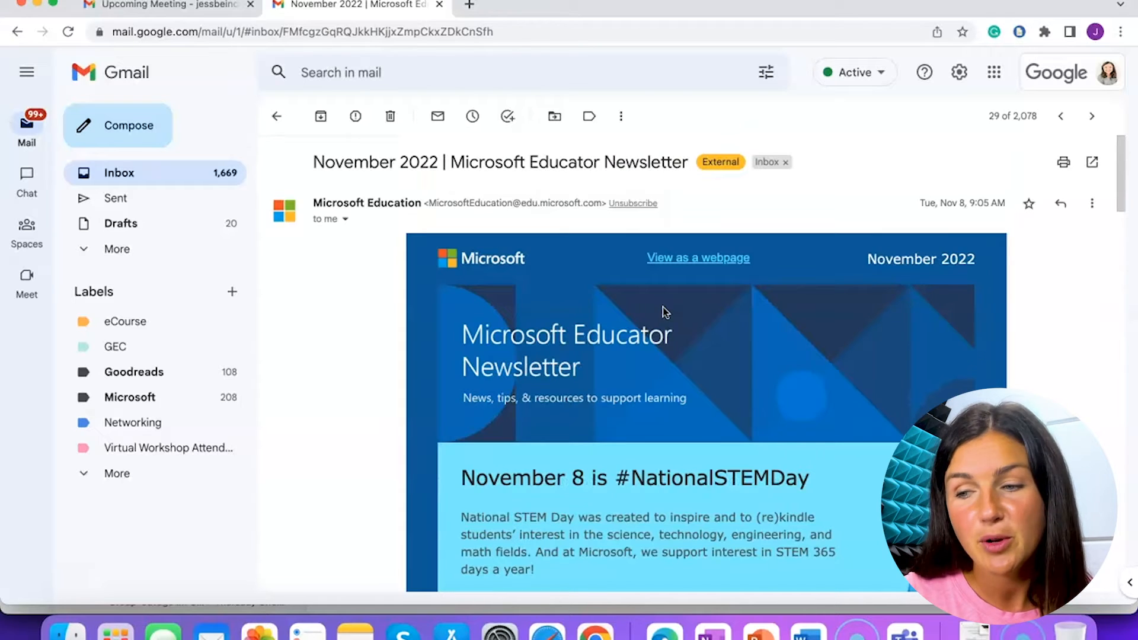
pyautogui.moveTo(1045, 236)
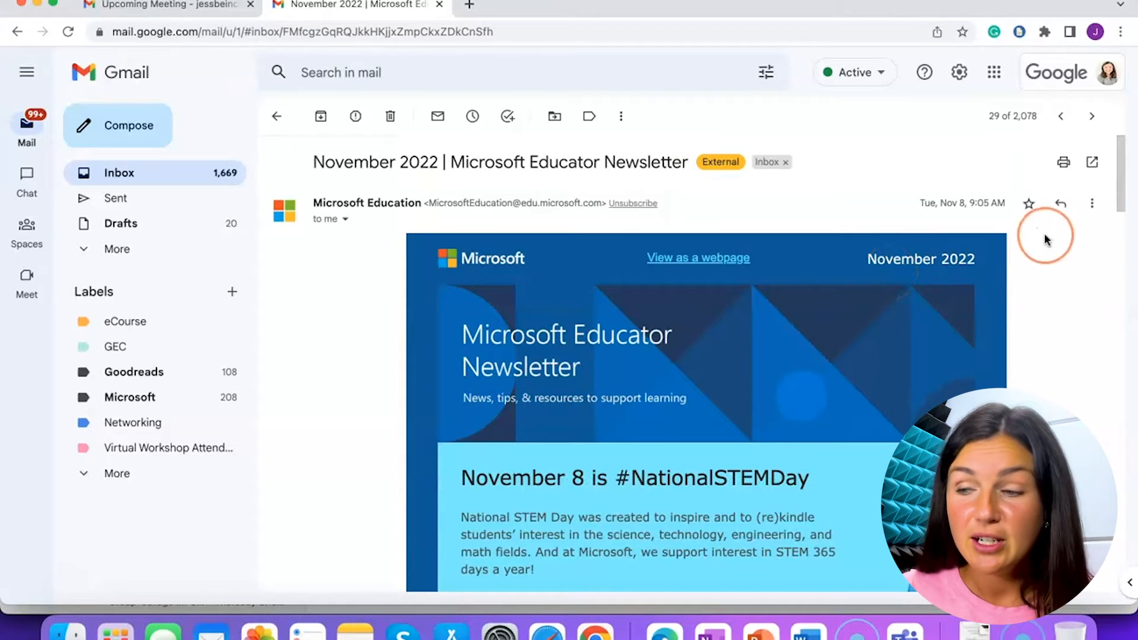
pyautogui.moveTo(1092, 204)
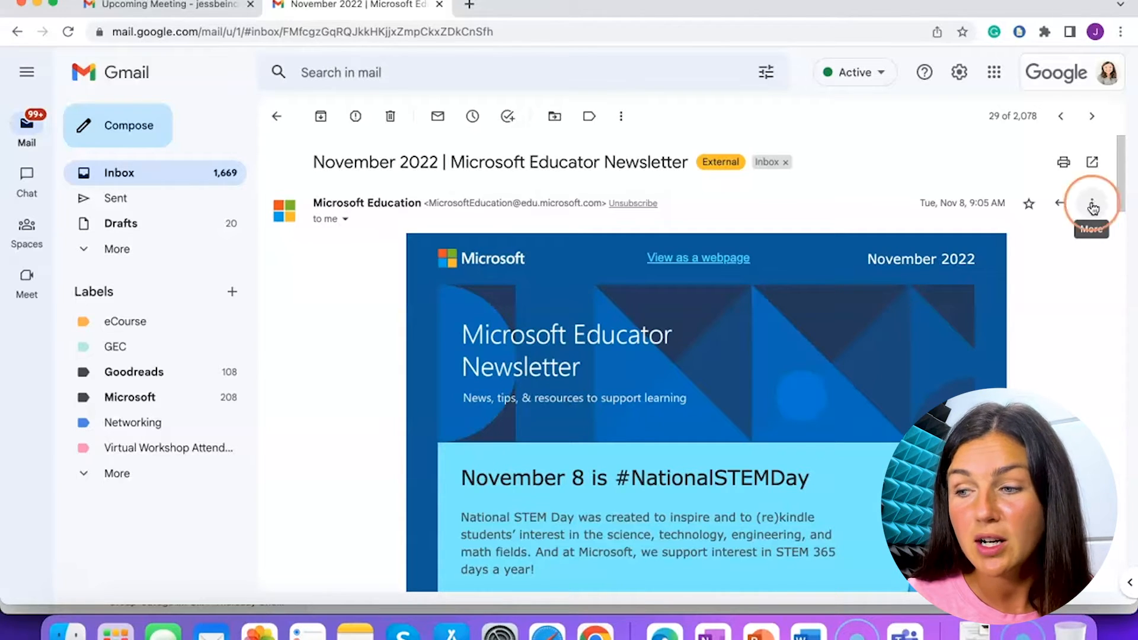
# Step: Choose Forward from the message's More menu and place the cursor in the To field
pyautogui.click(1092, 203)
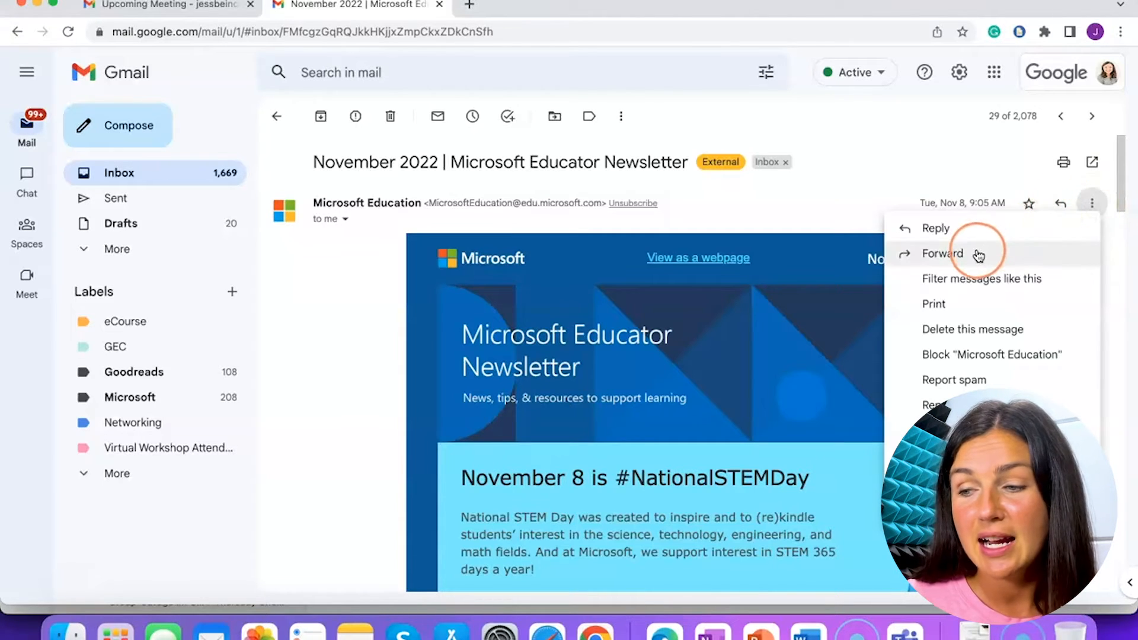
pyautogui.click(942, 254)
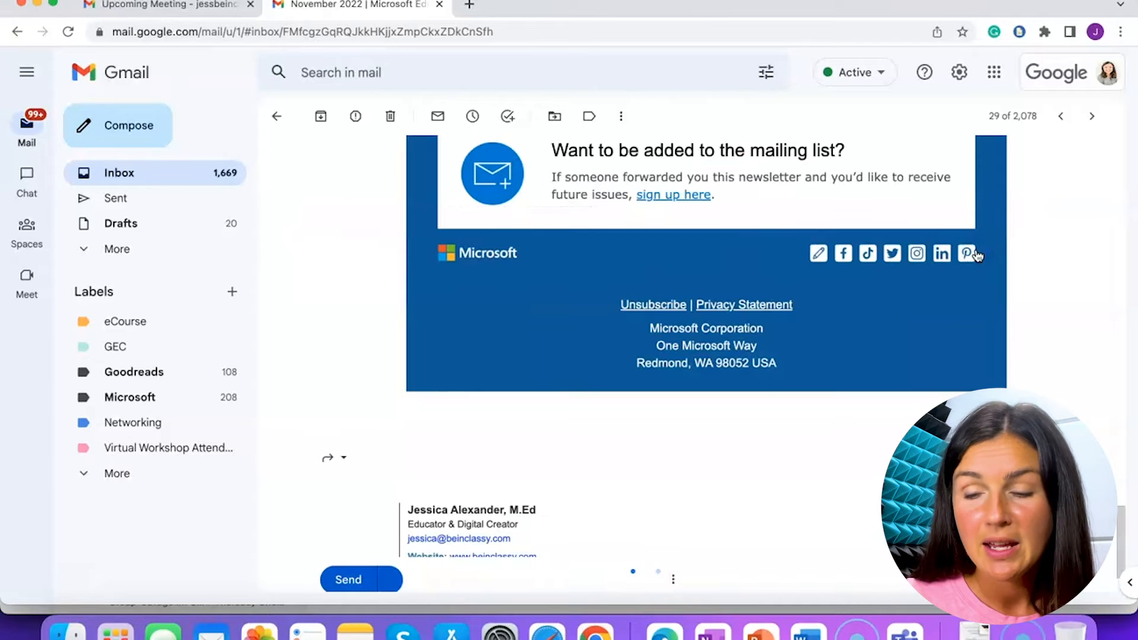
pyautogui.click(327, 457)
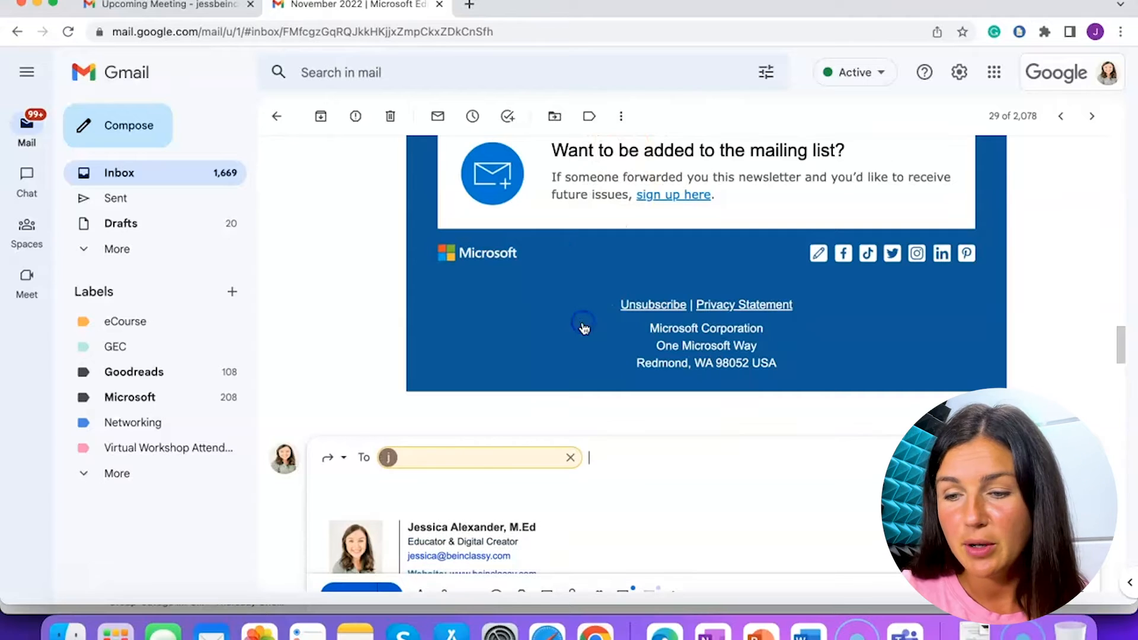
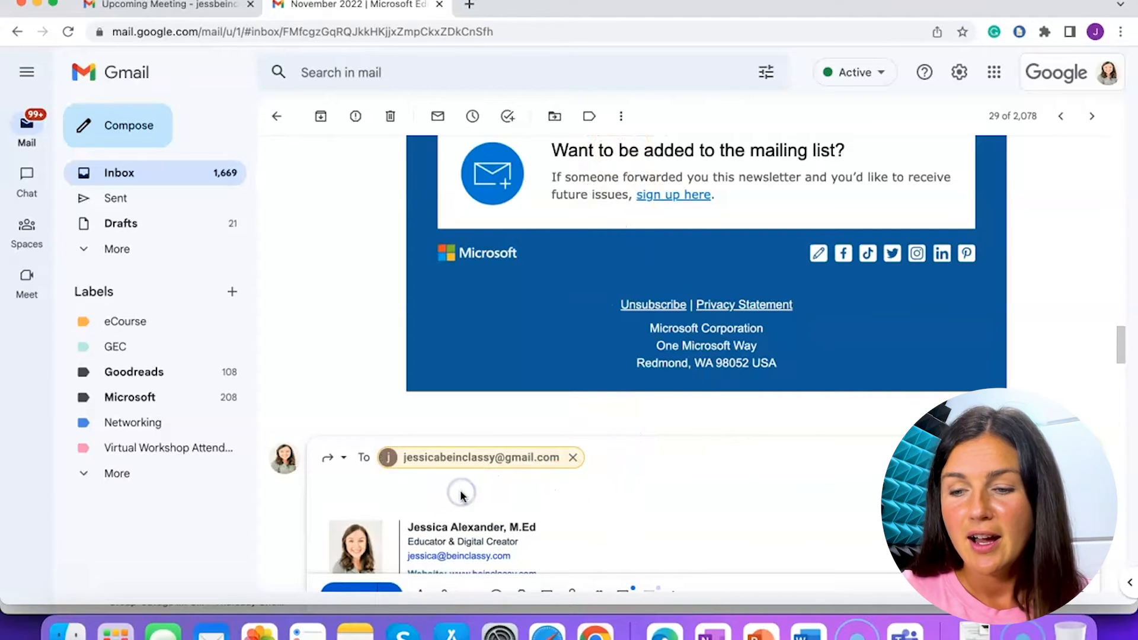
pyautogui.scroll(-3)
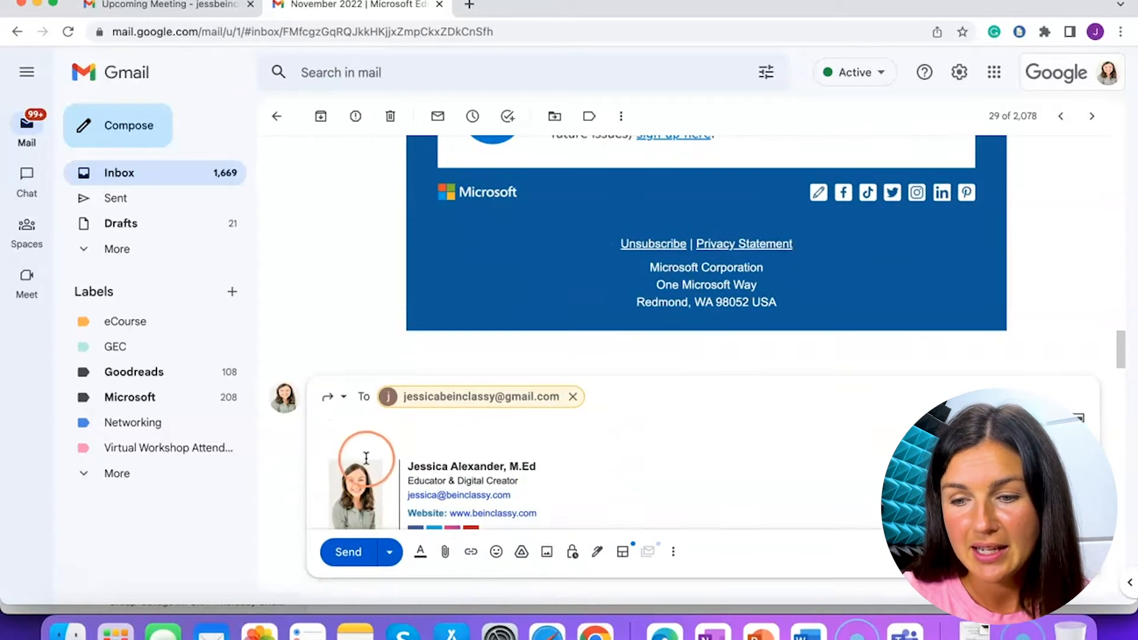
pyautogui.write('G')
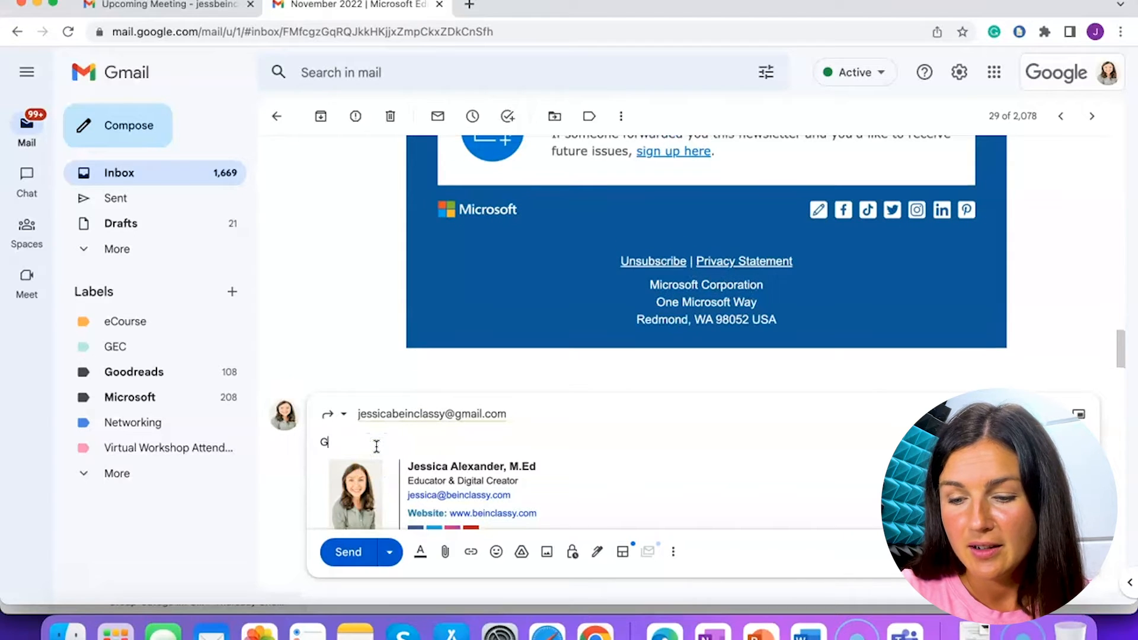
pyautogui.write('Hetre is the newsletter.')
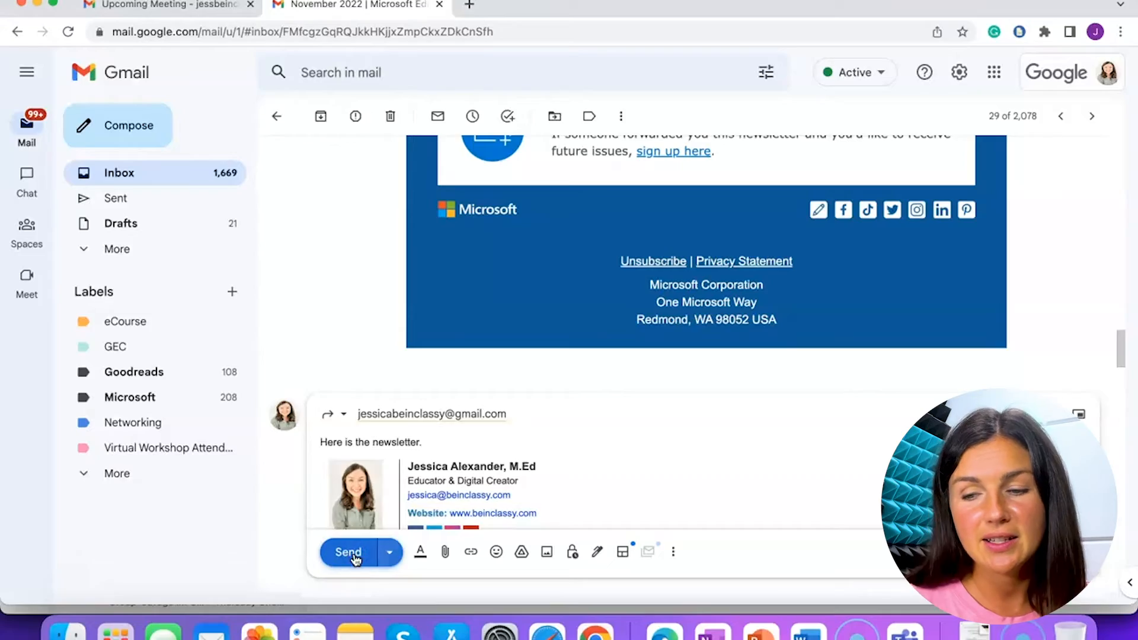
pyautogui.click(348, 552)
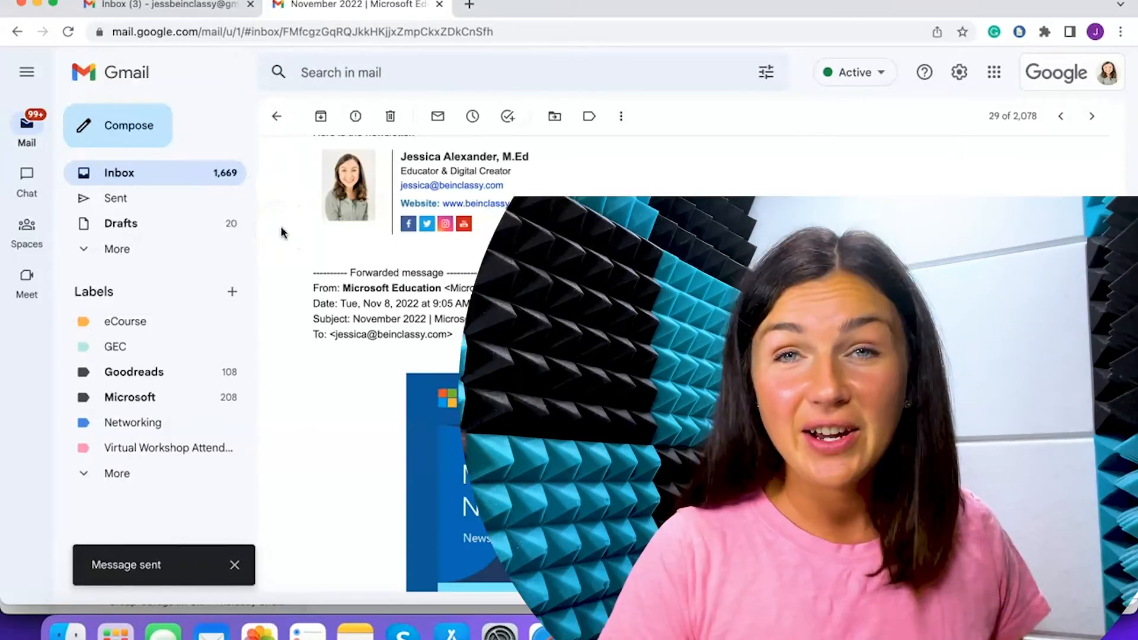